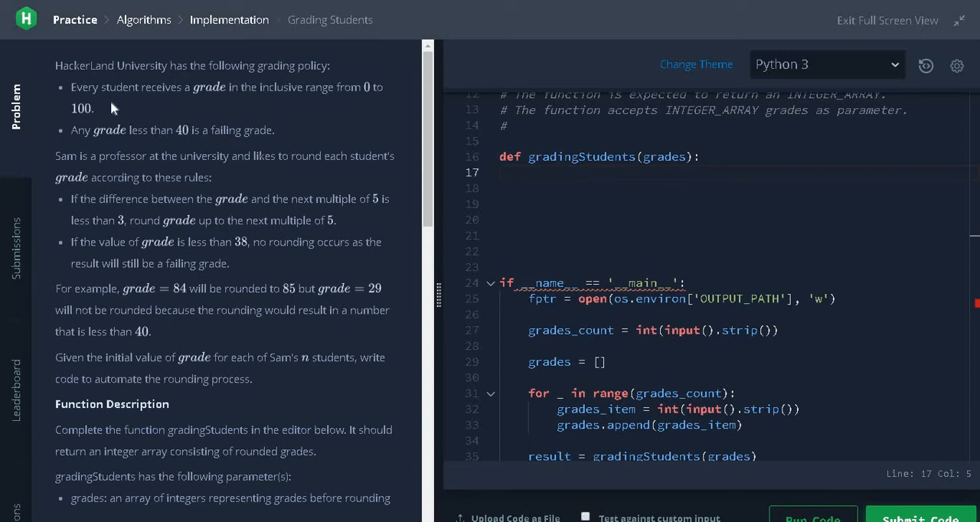
mouse_move(345, 106)
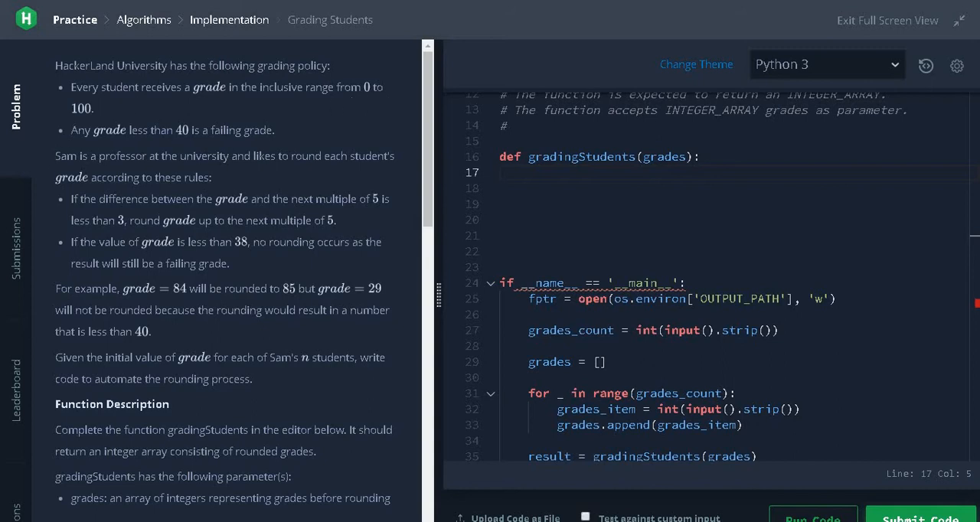
mouse_move(227, 173)
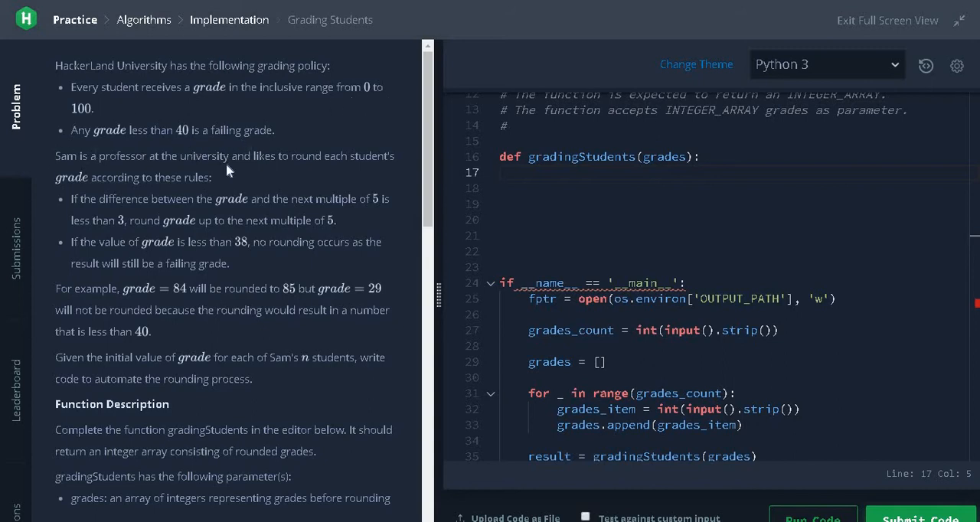
mouse_move(114, 235)
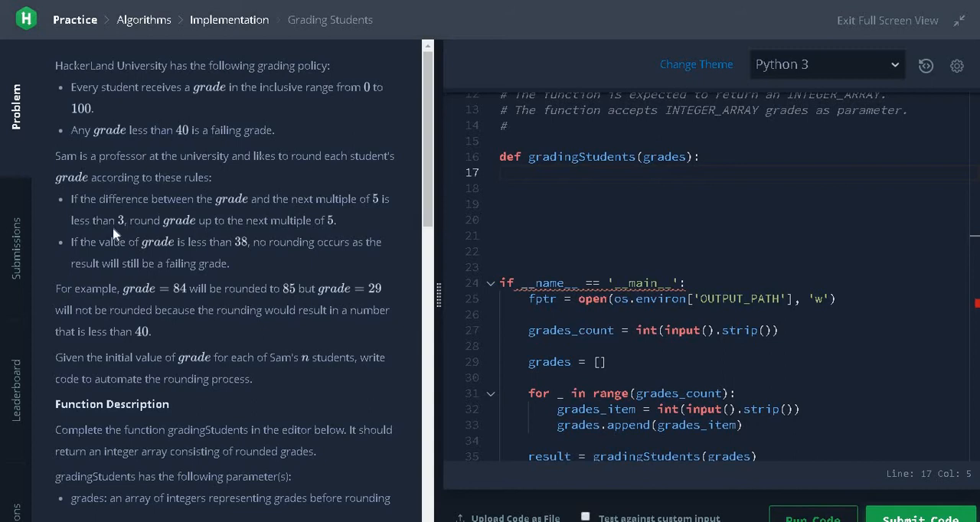
mouse_move(115, 233)
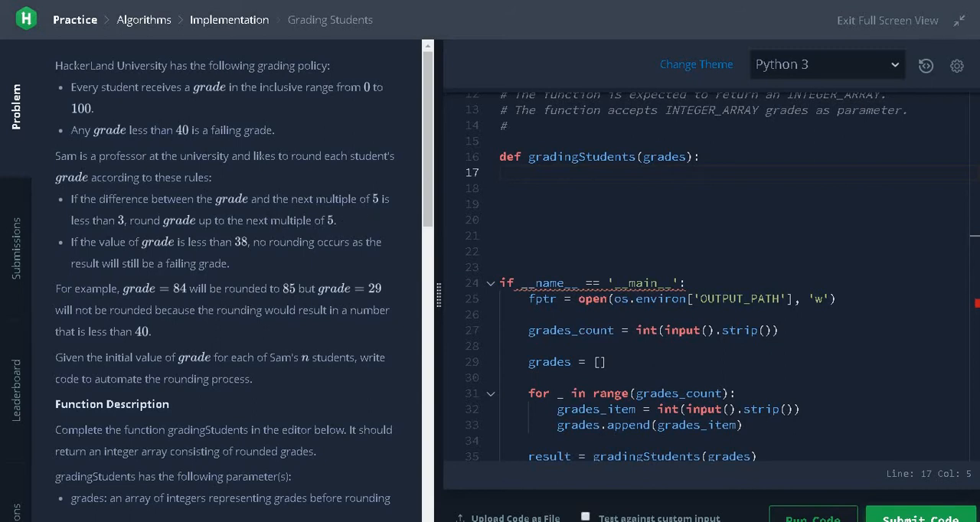
mouse_move(115, 259)
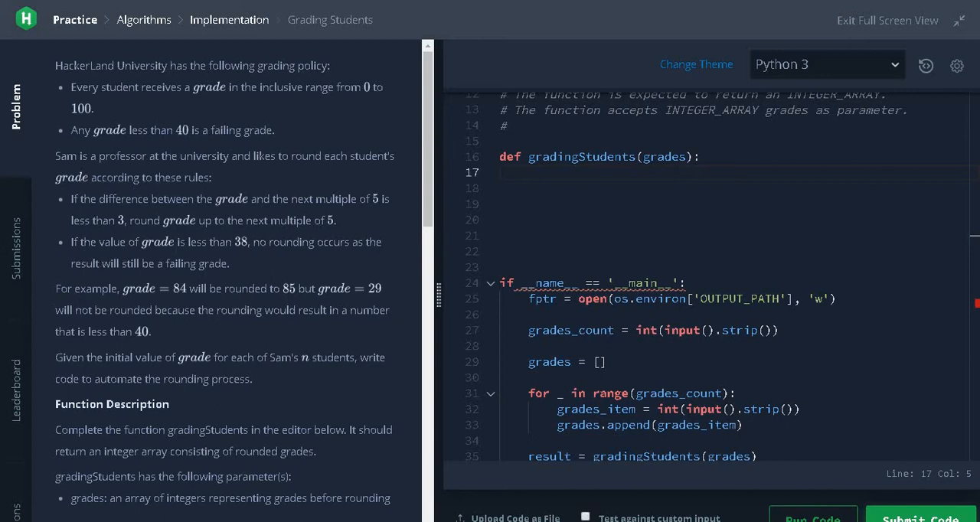
mouse_move(353, 257)
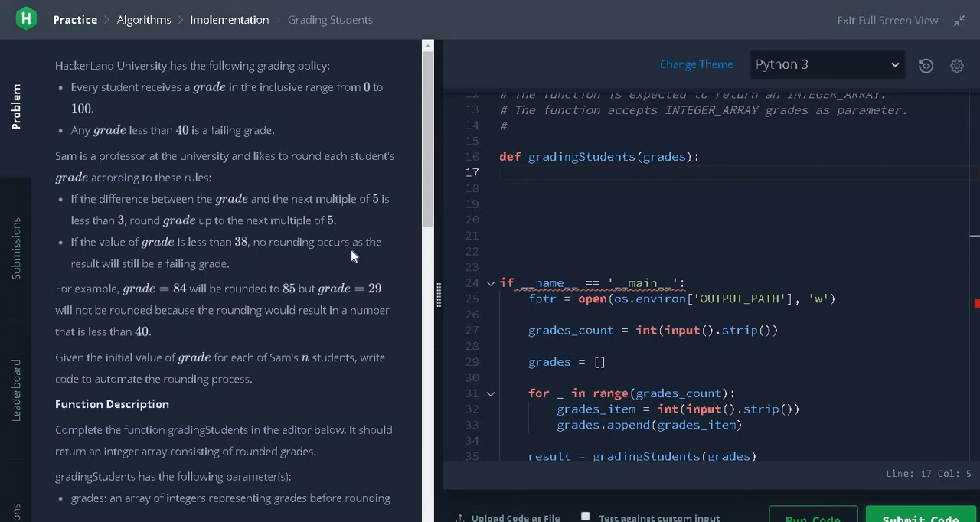
mouse_move(232, 268)
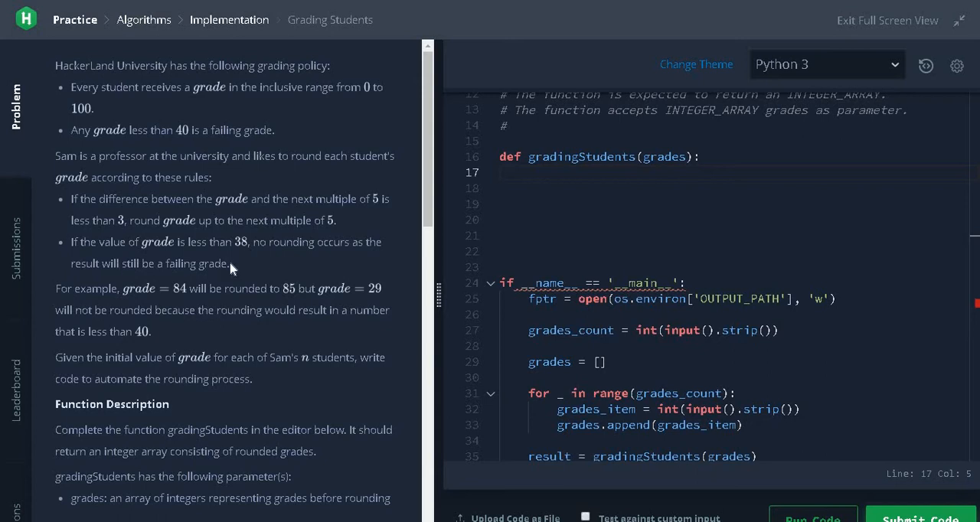
Scroll the problem panel to the Explanation 0 mapping of grades 73, 67, 38, 33.
scroll("down", 3)
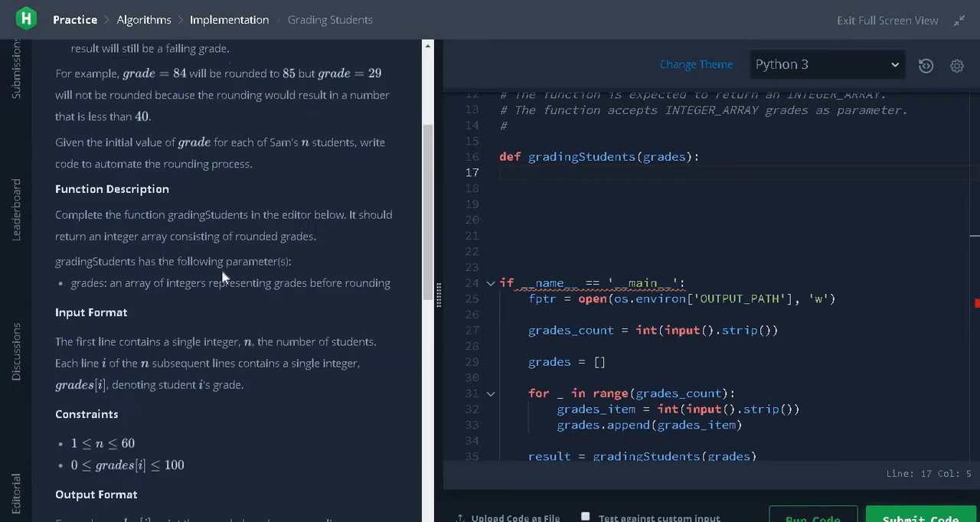
scroll("down", 3)
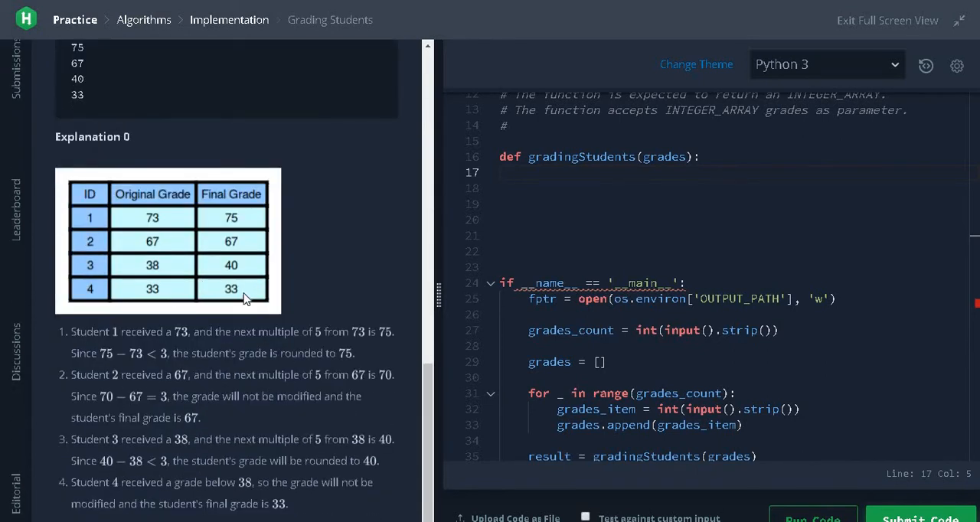
mouse_move(147, 222)
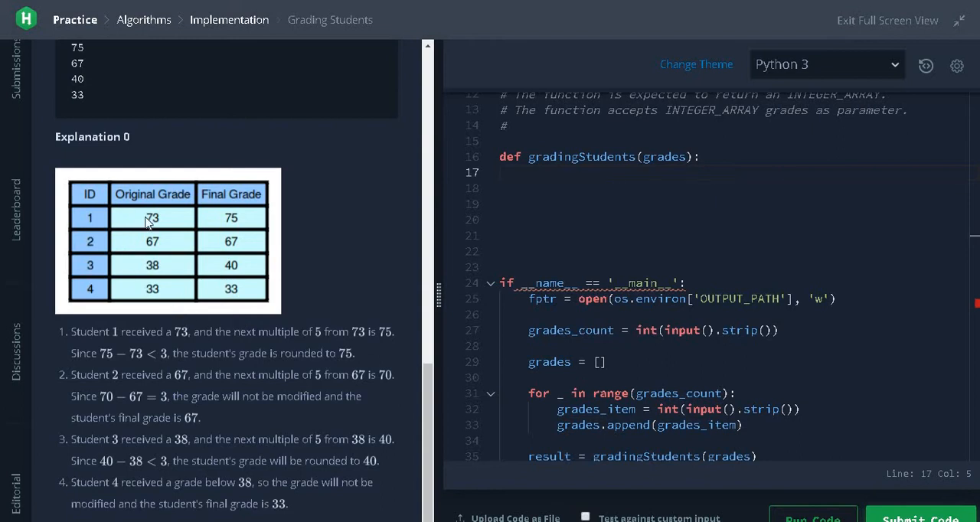
mouse_move(156, 233)
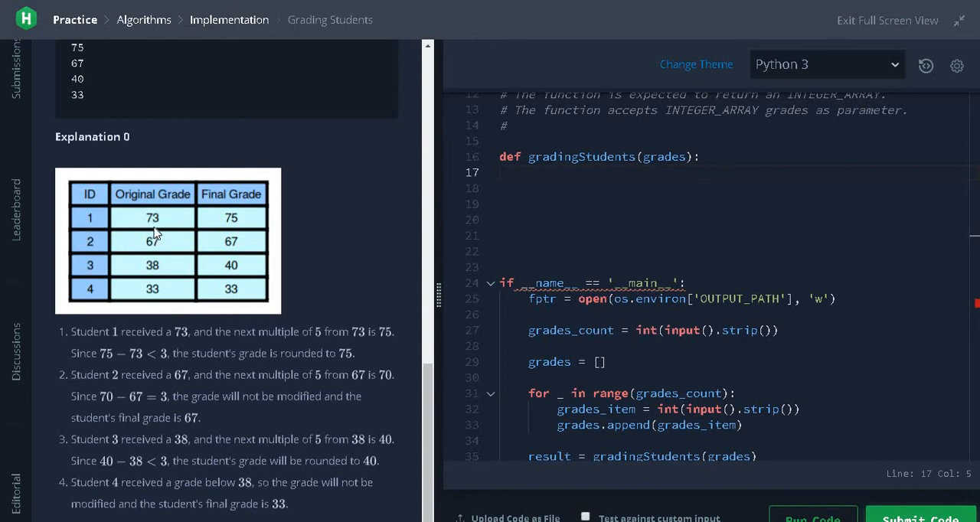
mouse_move(184, 230)
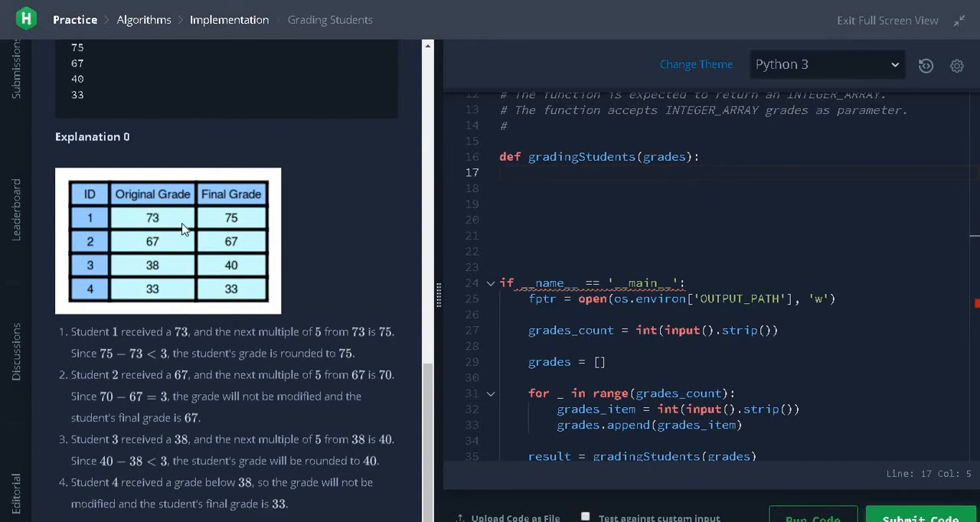
mouse_move(167, 225)
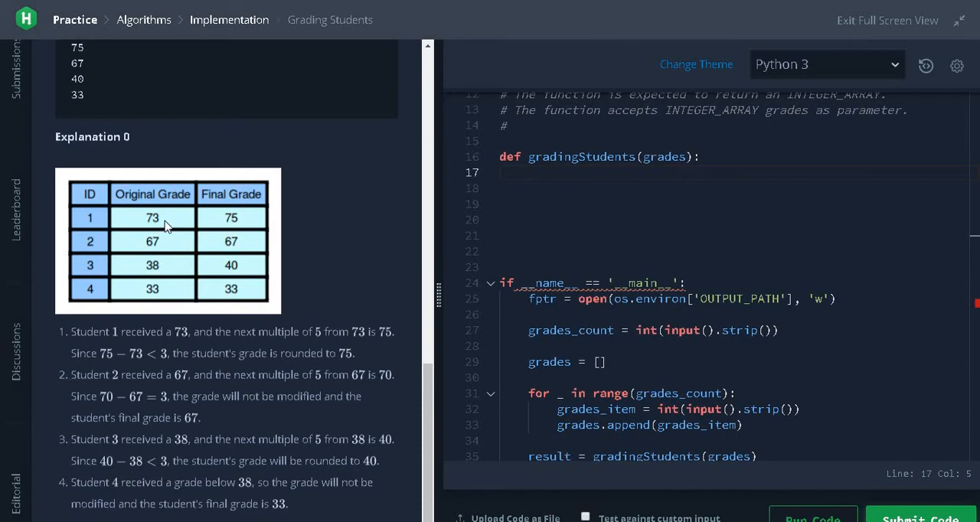
mouse_move(162, 226)
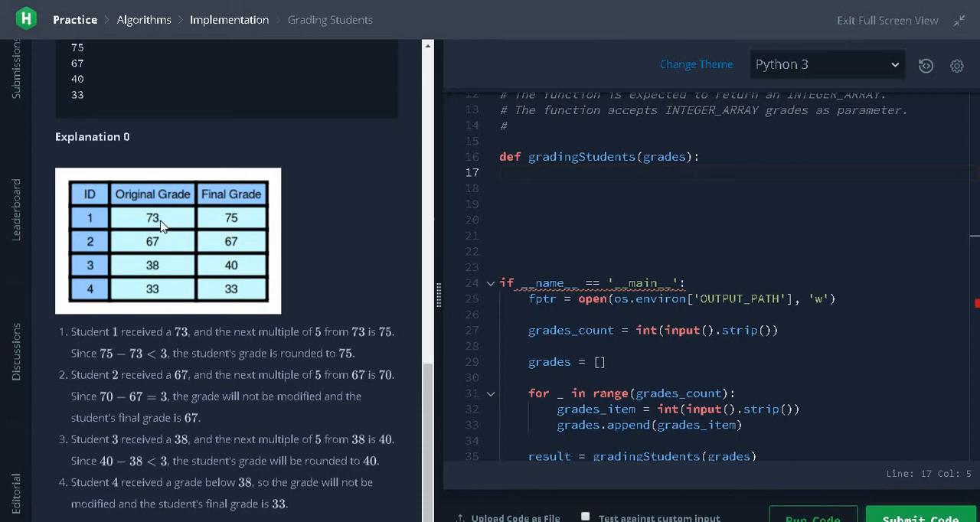
mouse_move(227, 231)
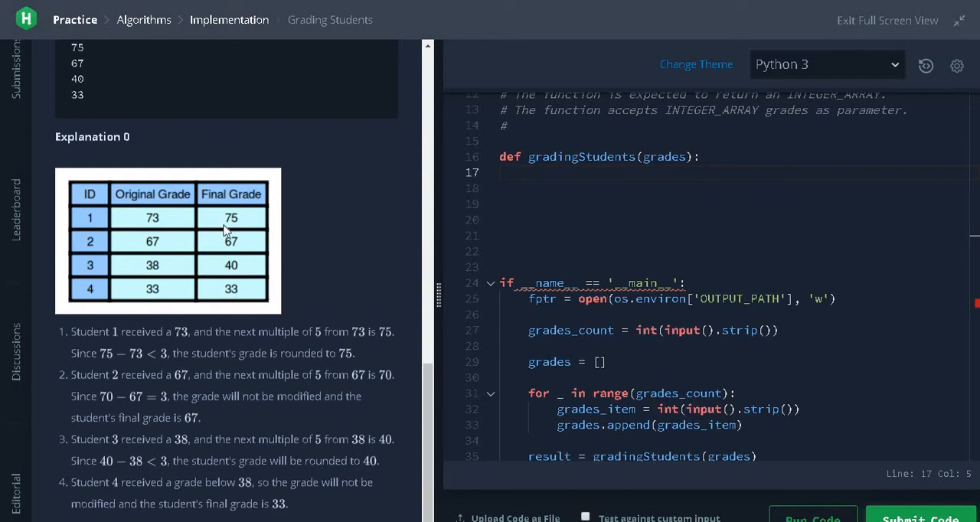
mouse_move(158, 256)
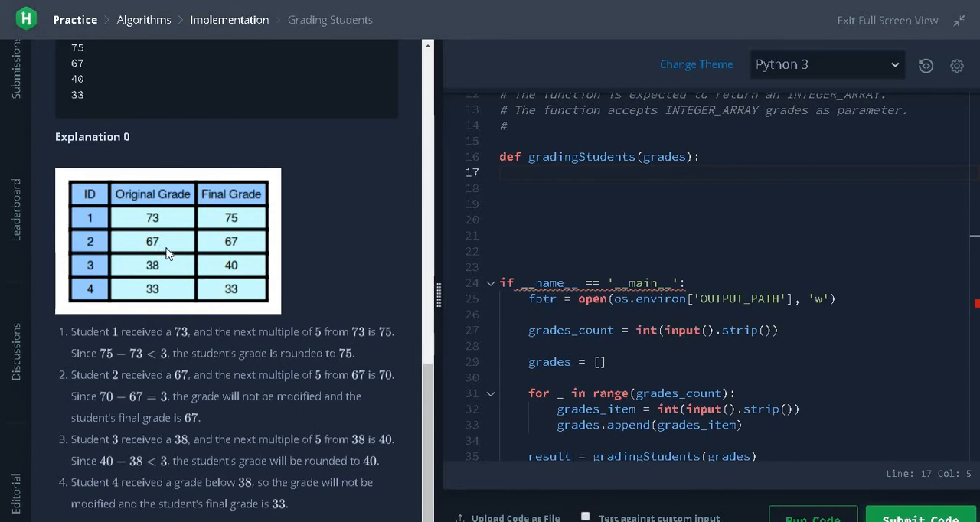
mouse_move(153, 277)
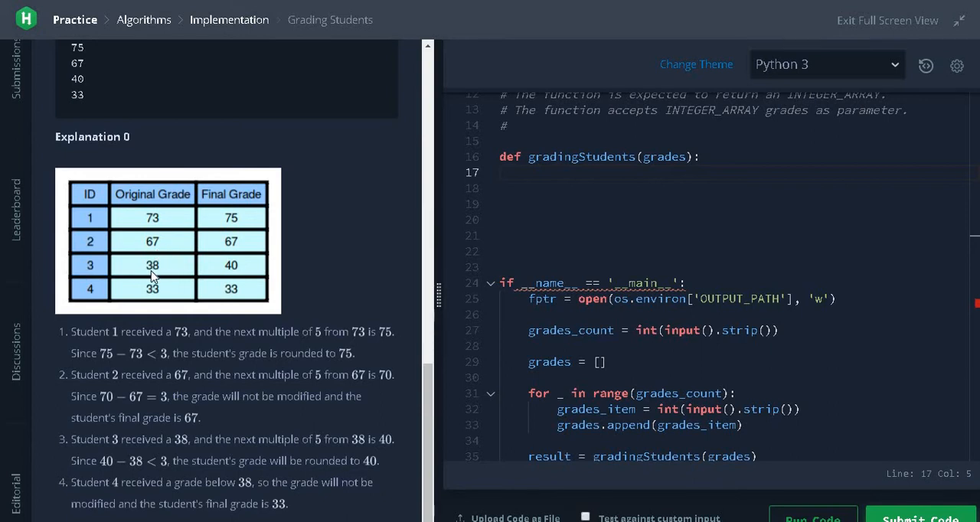
mouse_move(154, 277)
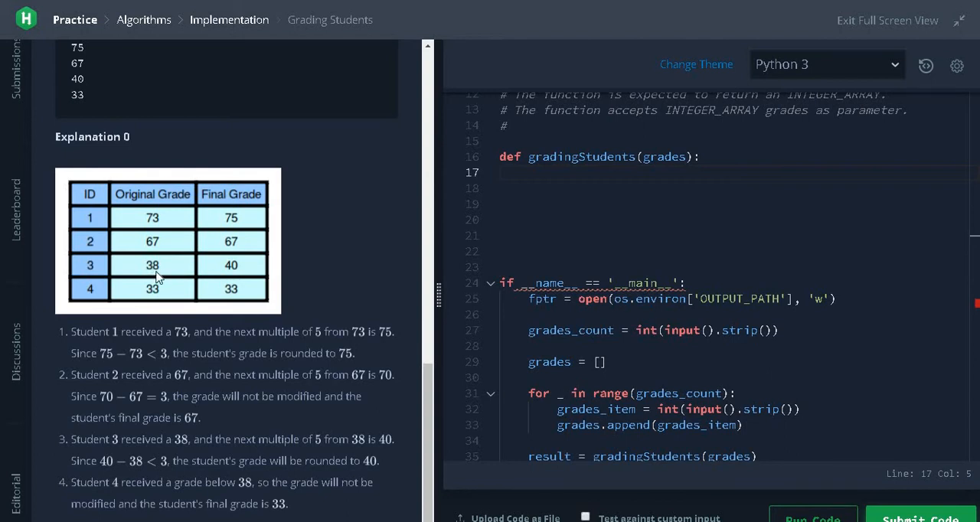
mouse_move(167, 282)
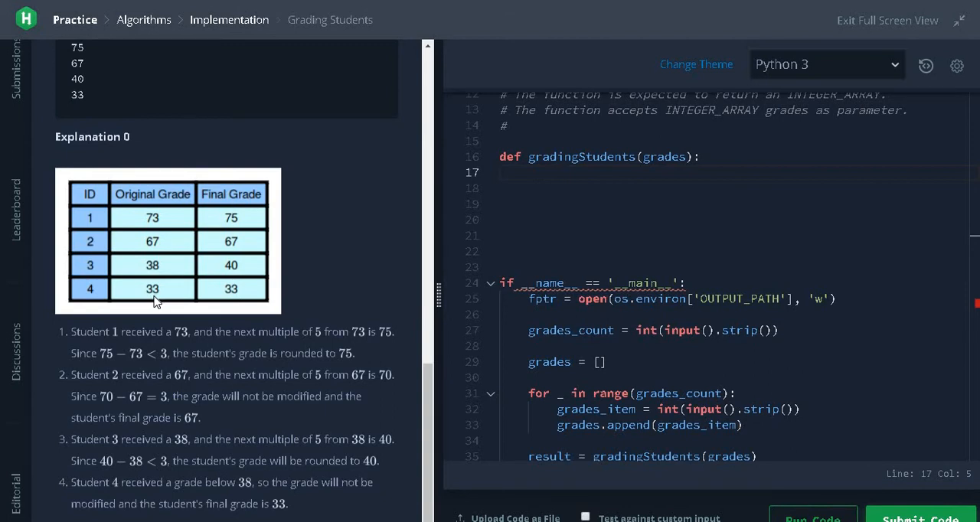
mouse_move(343, 295)
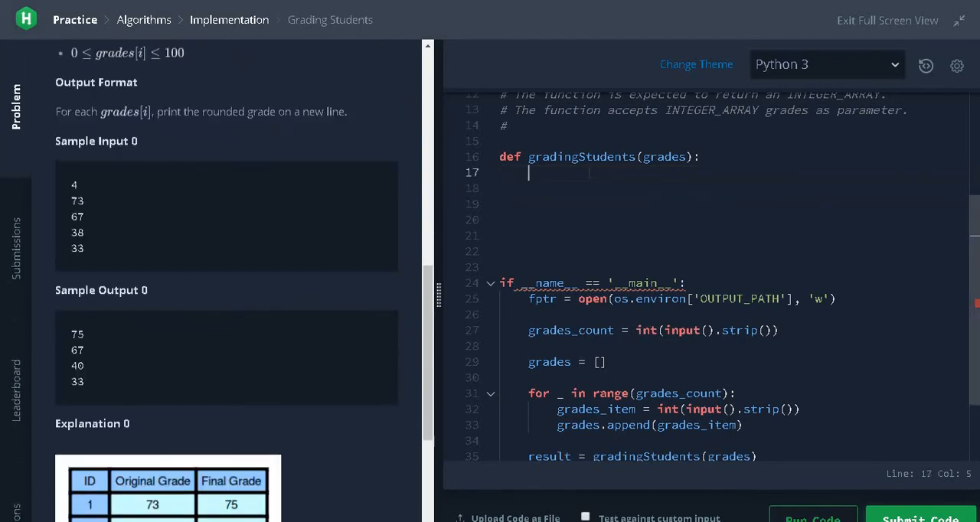
Start the function body with an empty result list 'res = []'.
type("res")
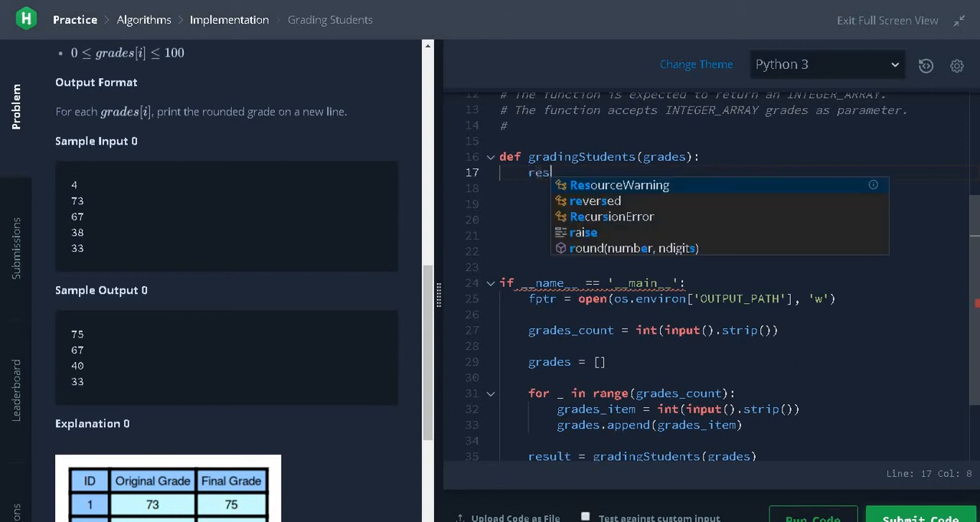
type("= []")
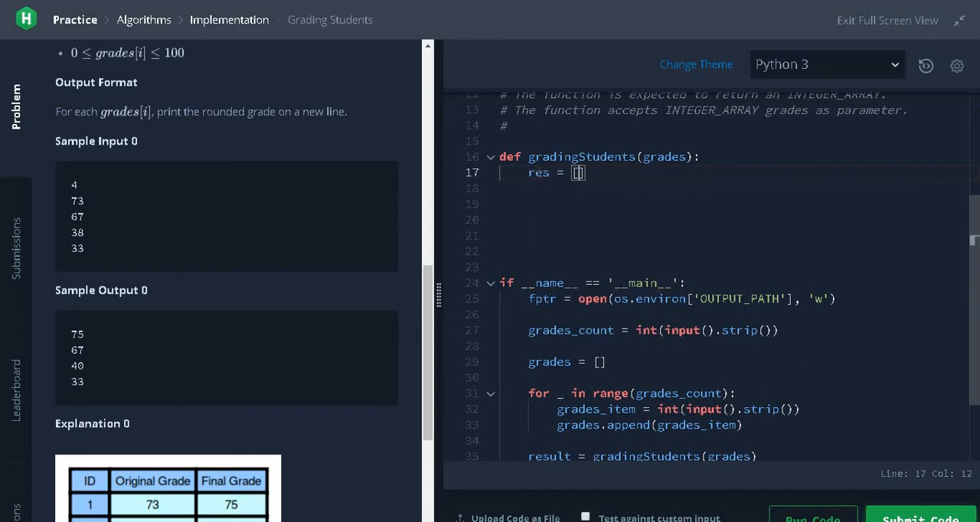
key("enter")
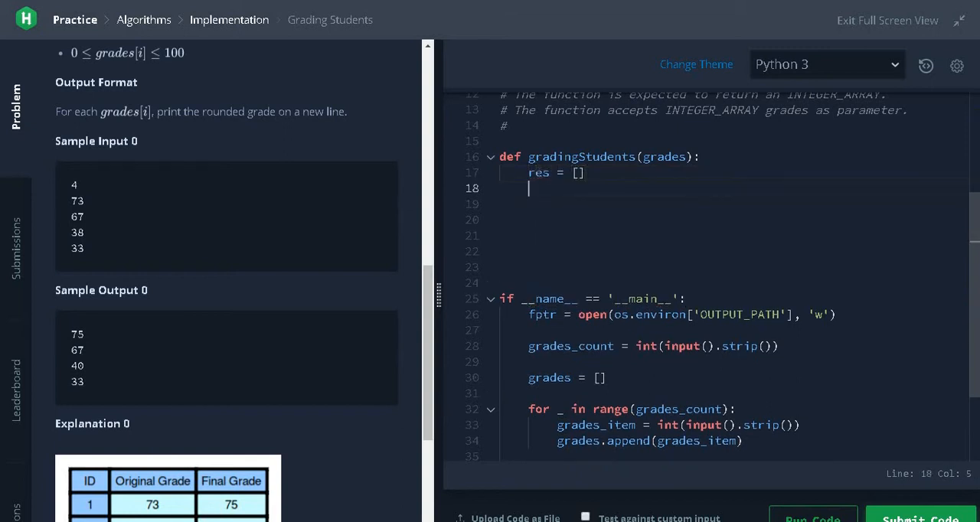
Loop 'for grade in grades:' and add the check 'if grade>=38:'.
type("for grade in g")
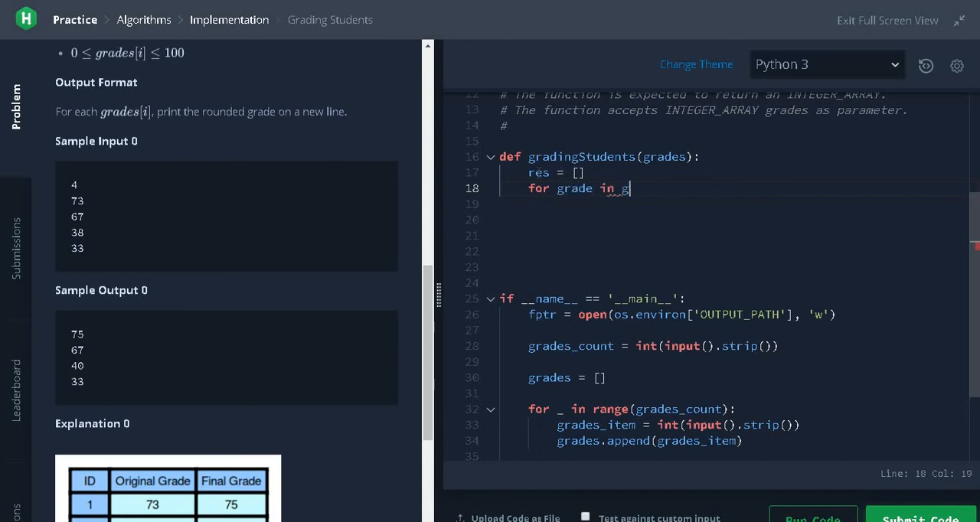
type("rades:")
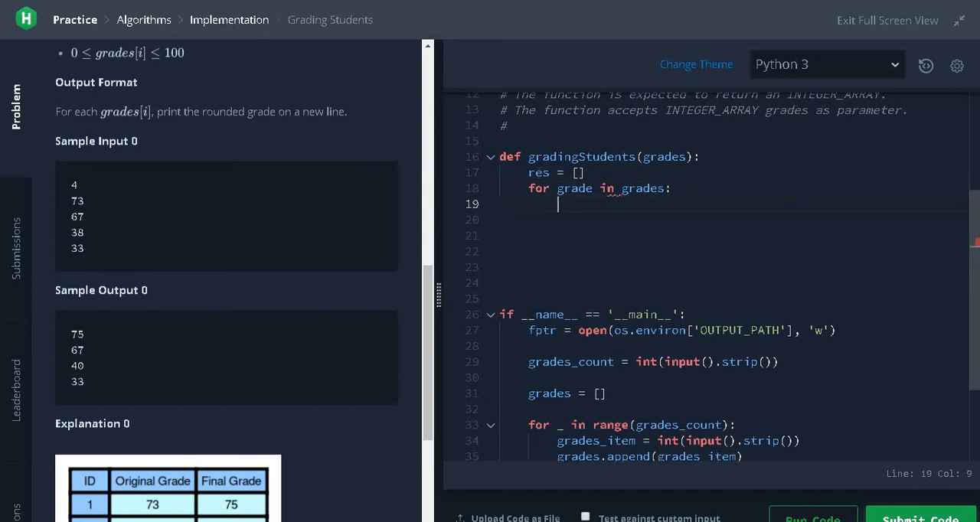
type("if grade")
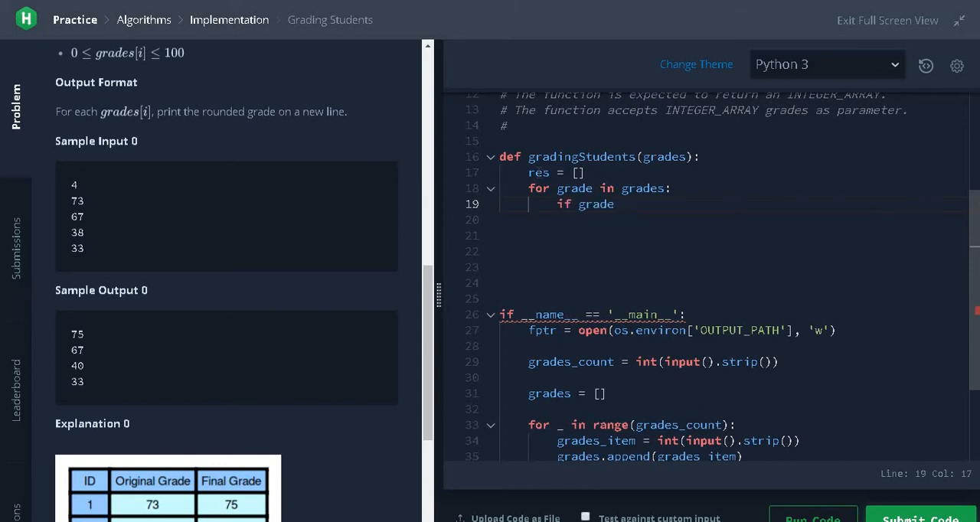
type(">=3")
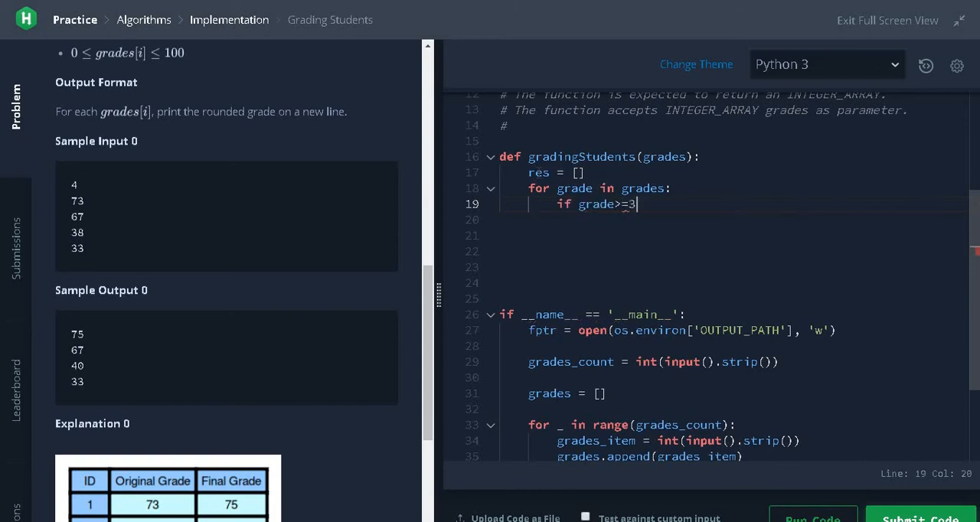
type("8:")
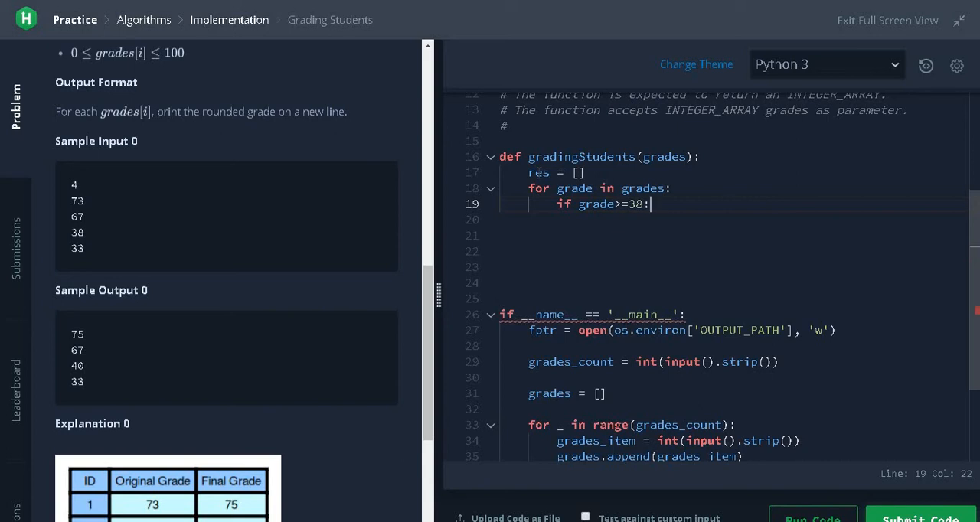
key("enter")
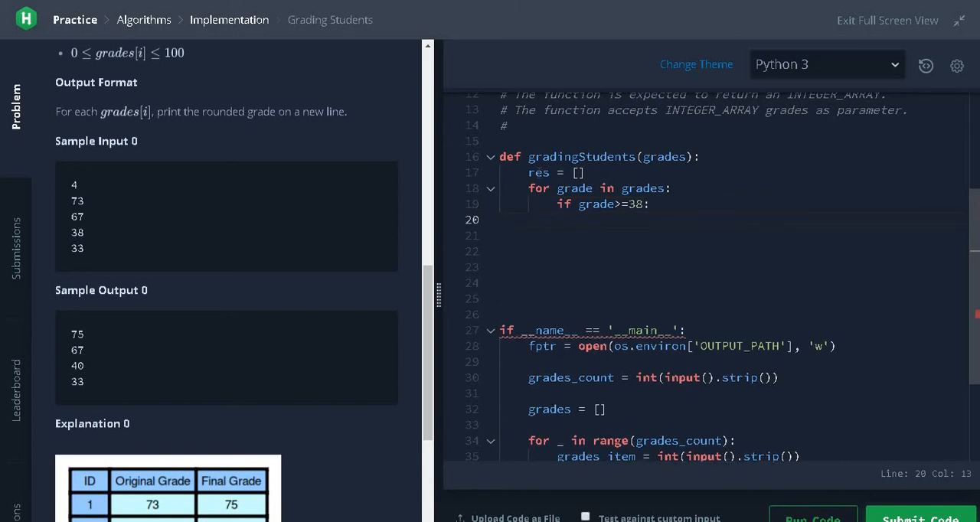
Compute 'mod5 = grade % 5' and add the condition 'if mod5>=3:'.
type("mod")
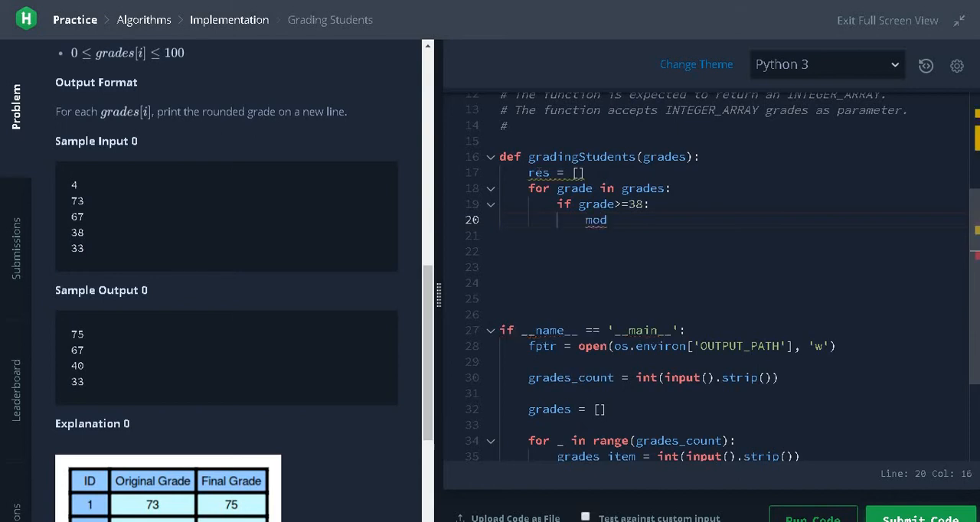
type("5 = grade % 5")
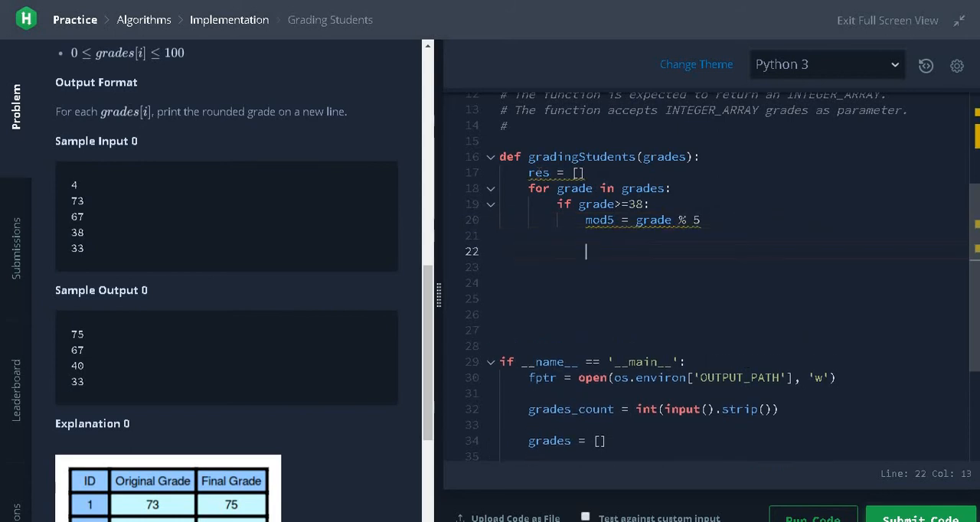
type("if mod5")
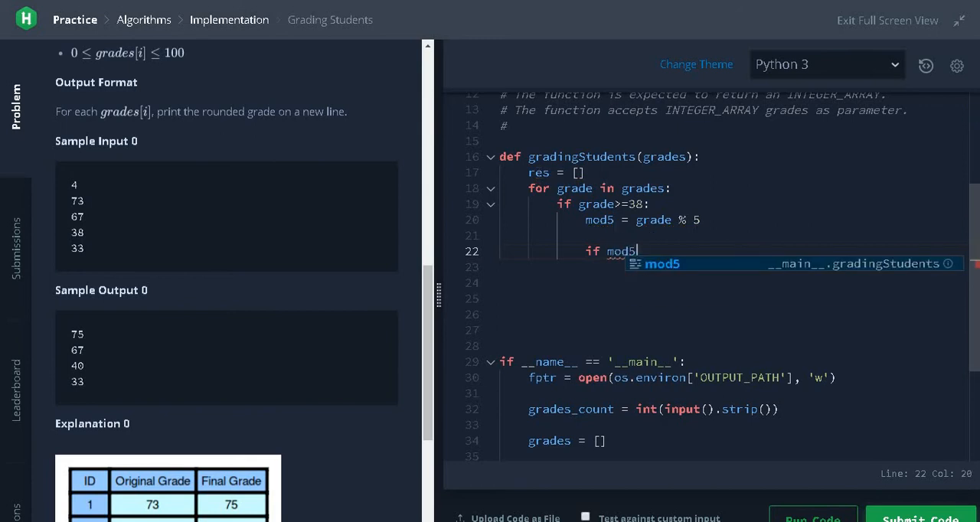
type(">=")
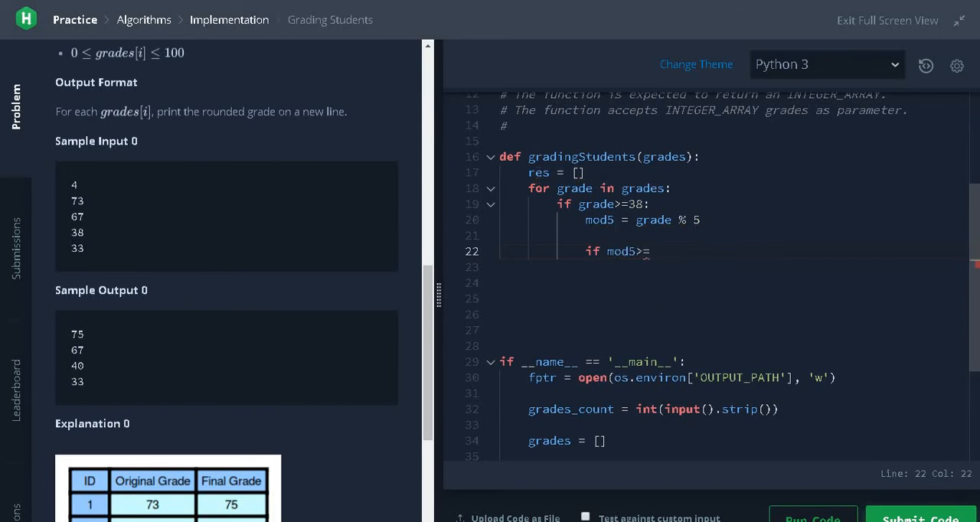
type("3:")
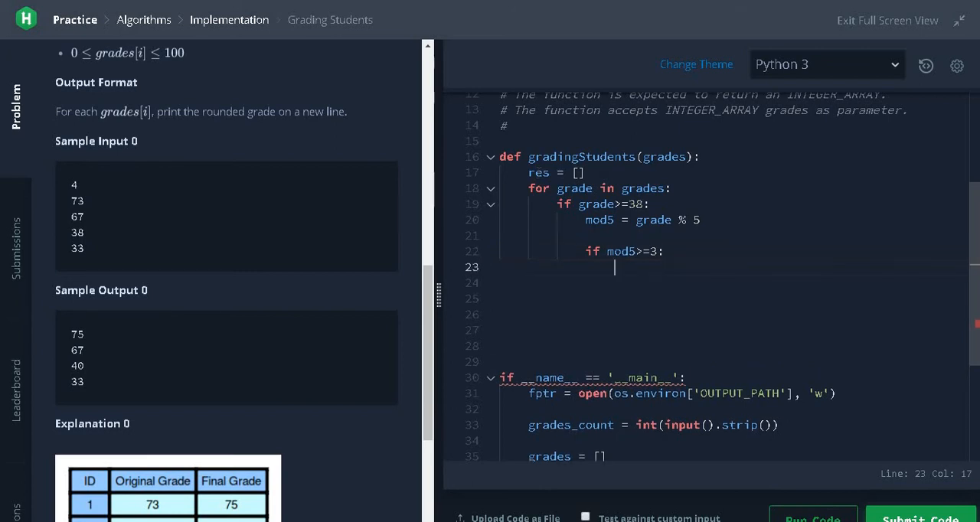
Round the grade up with 'grade += (5-mod5)' inside that condition.
type("grade")
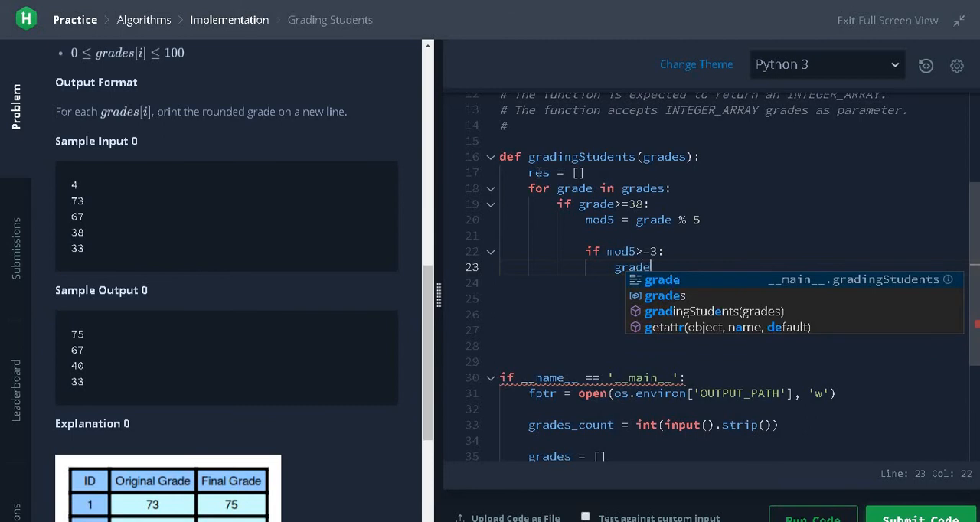
type("+=")
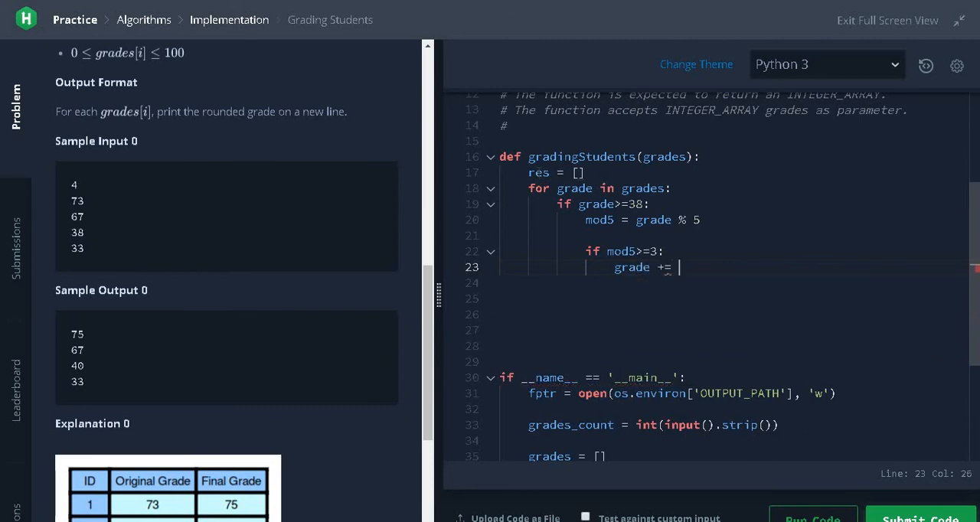
type("(")
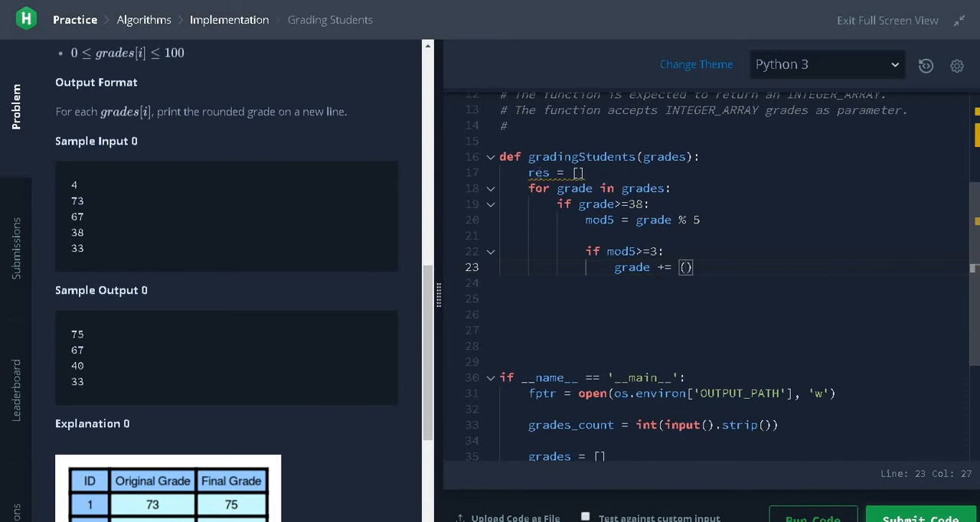
type("5-mod")
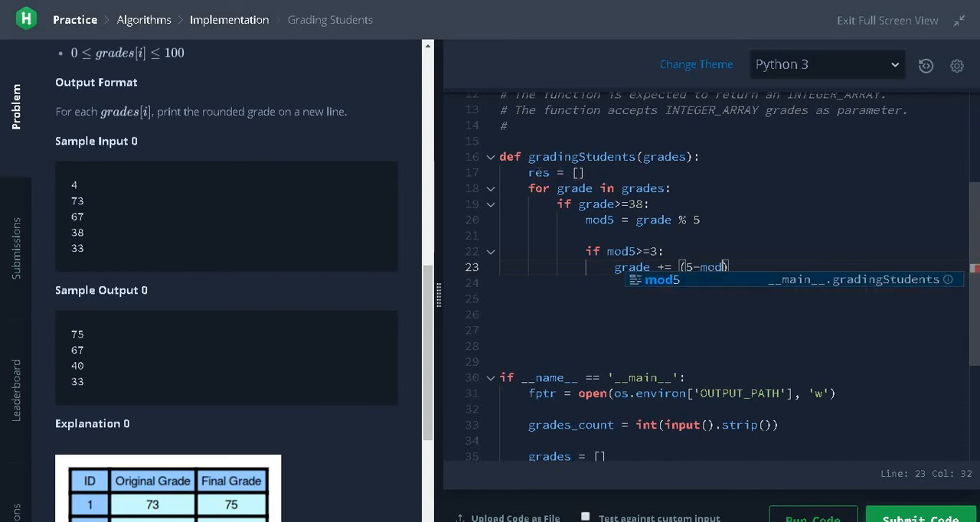
type("5")
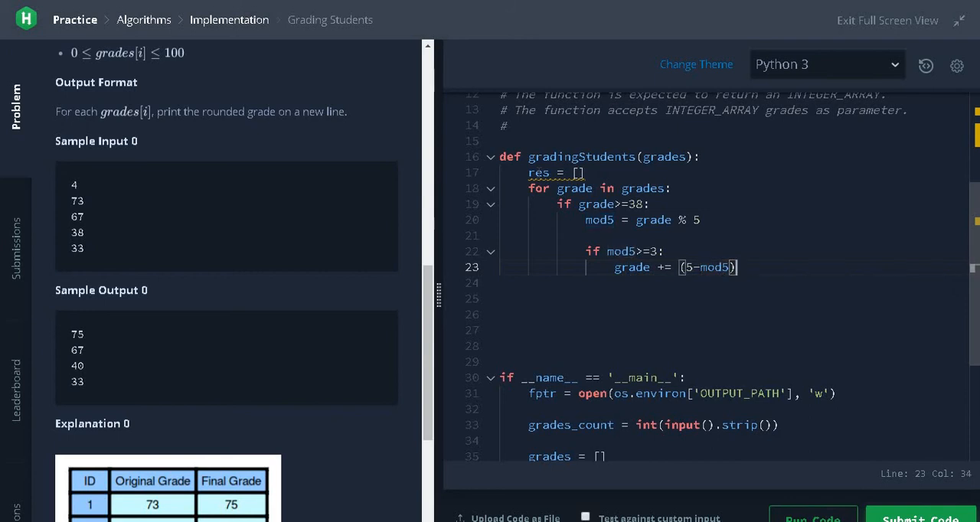
key("enter")
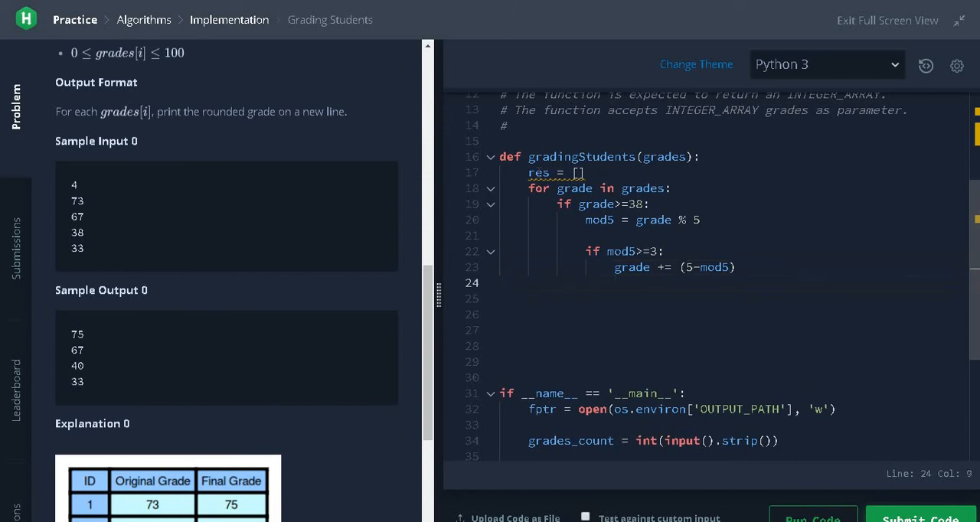
Append each grade with 'res.append(grade)' and finish with 'return res'.
type("res.append")
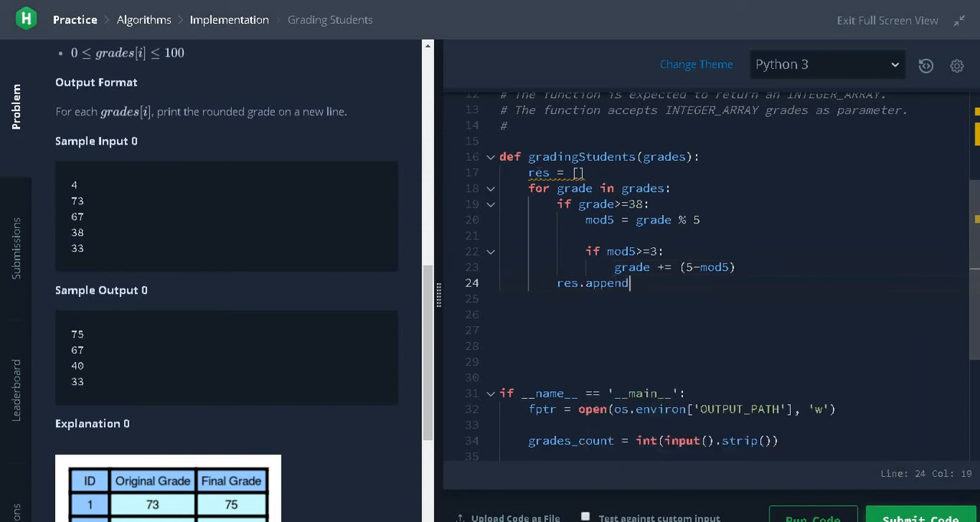
type("(grade")
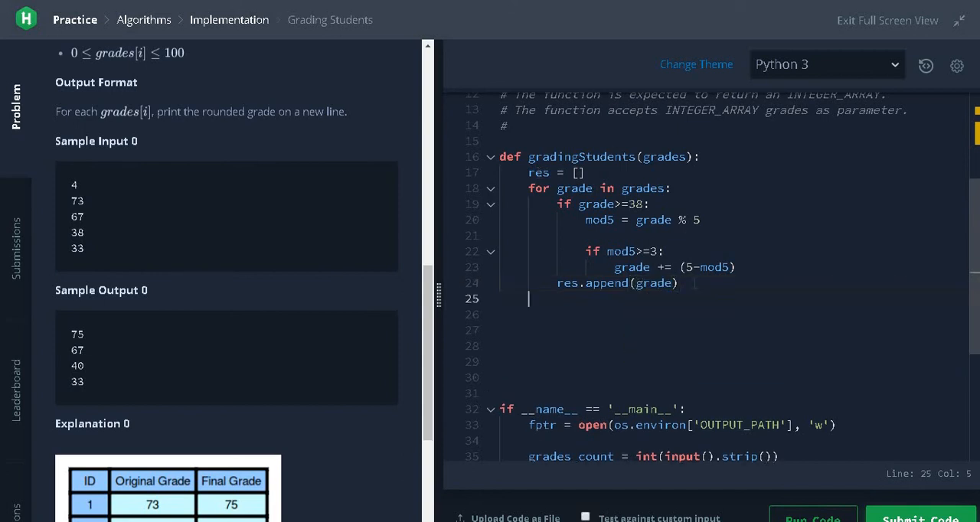
type("return re")
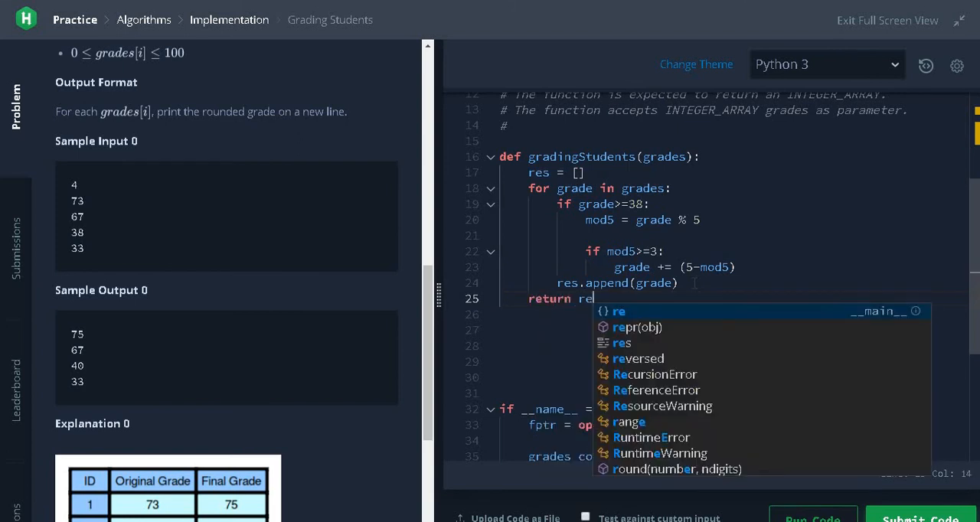
type("s")
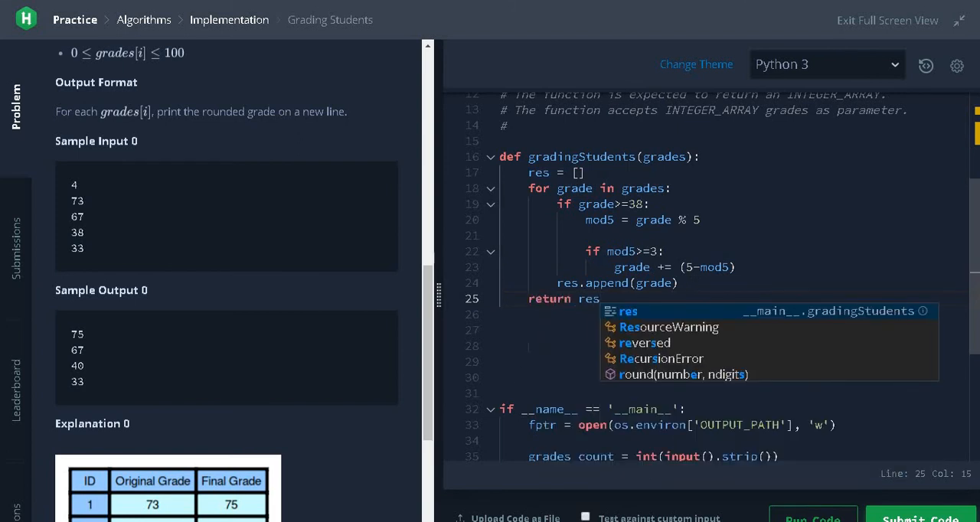